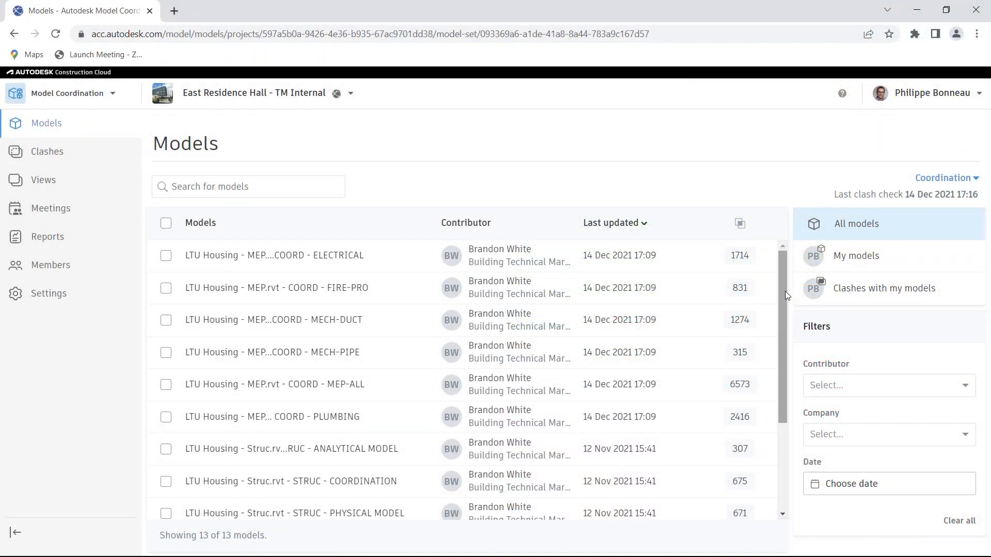
Open the MEP-ALL and STRUC - COORDINATION models together from the coordination space.
scroll("down", 3)
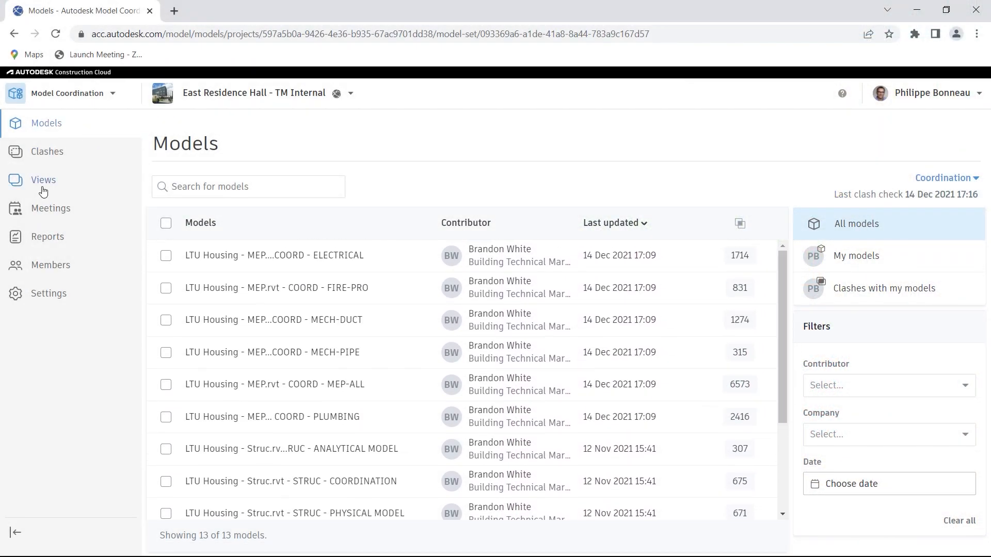
left_click(43, 179)
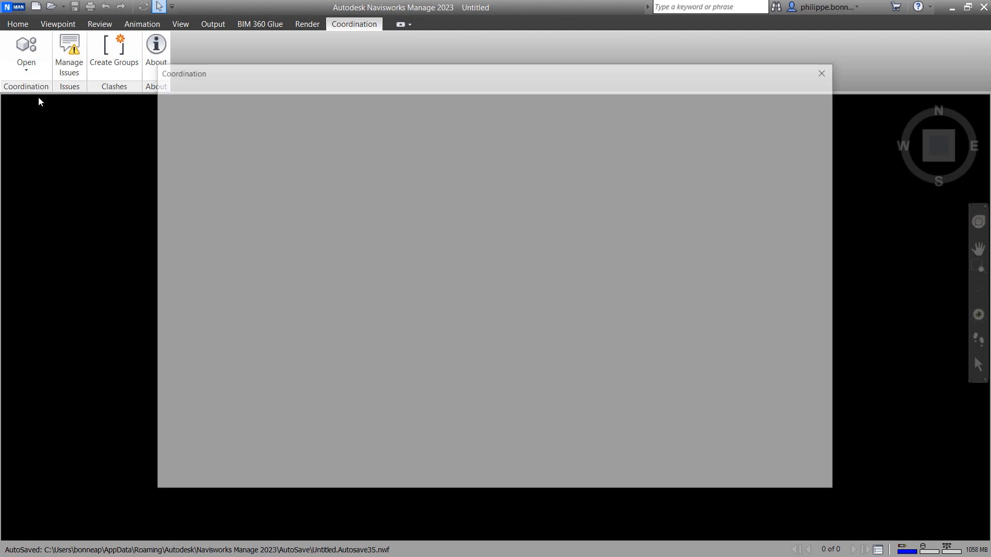
left_click(400, 324)
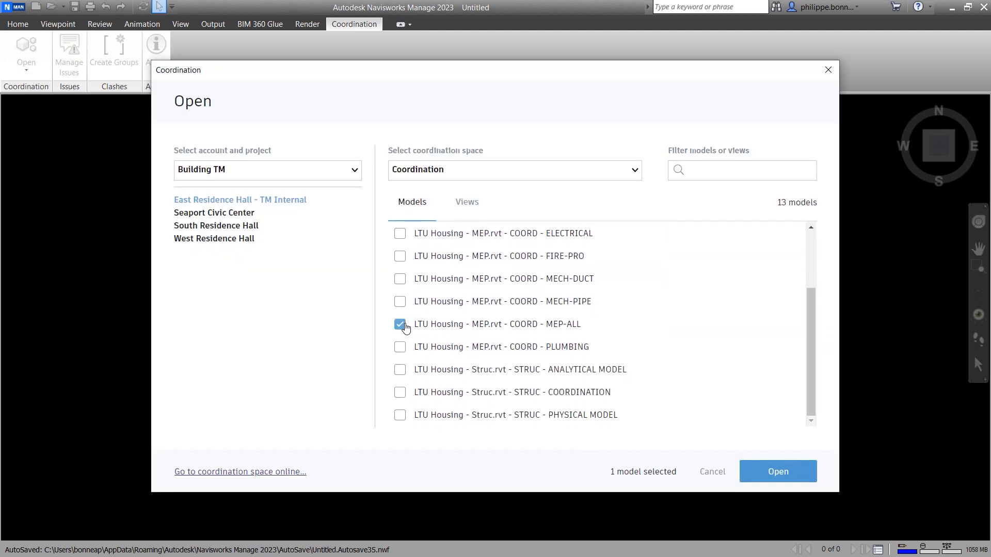
left_click(400, 392)
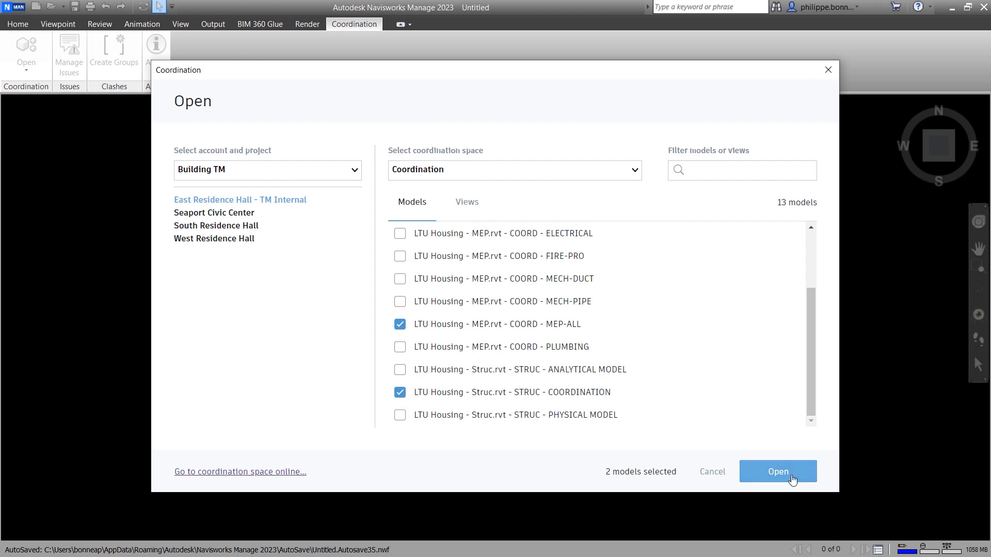
left_click(778, 471)
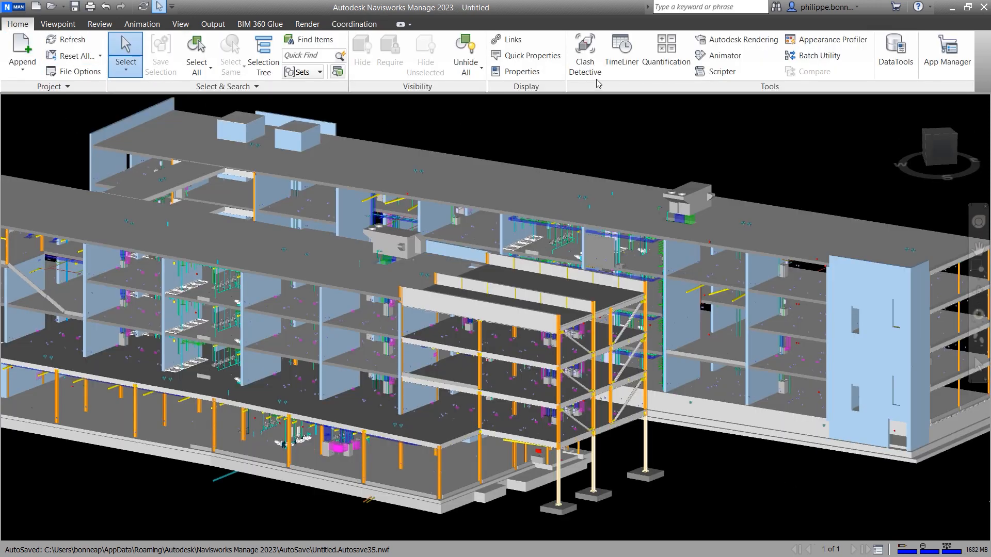
Run the Struct vs Ducts test in Clash Detective and inspect the fourth of 72 clashes.
left_click(584, 52)
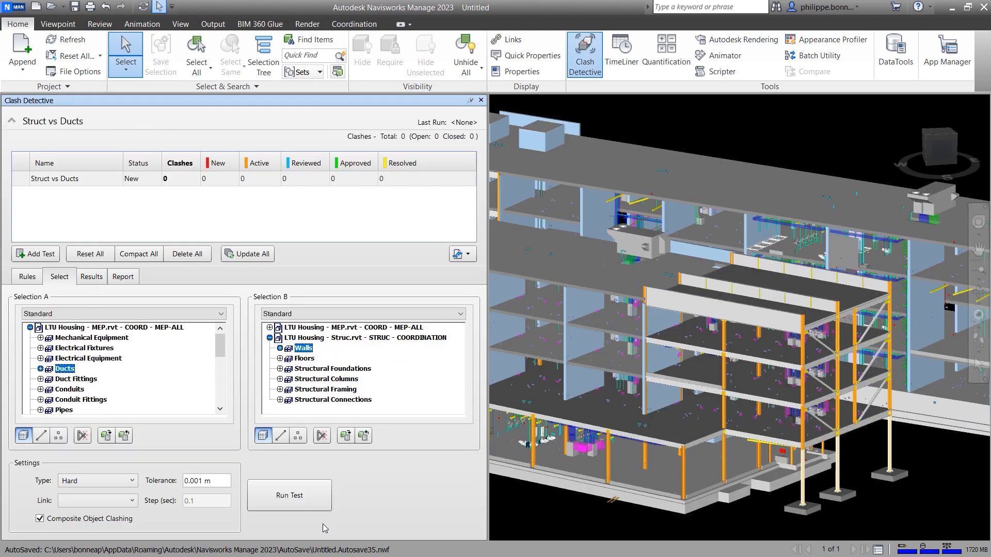
left_click(289, 495)
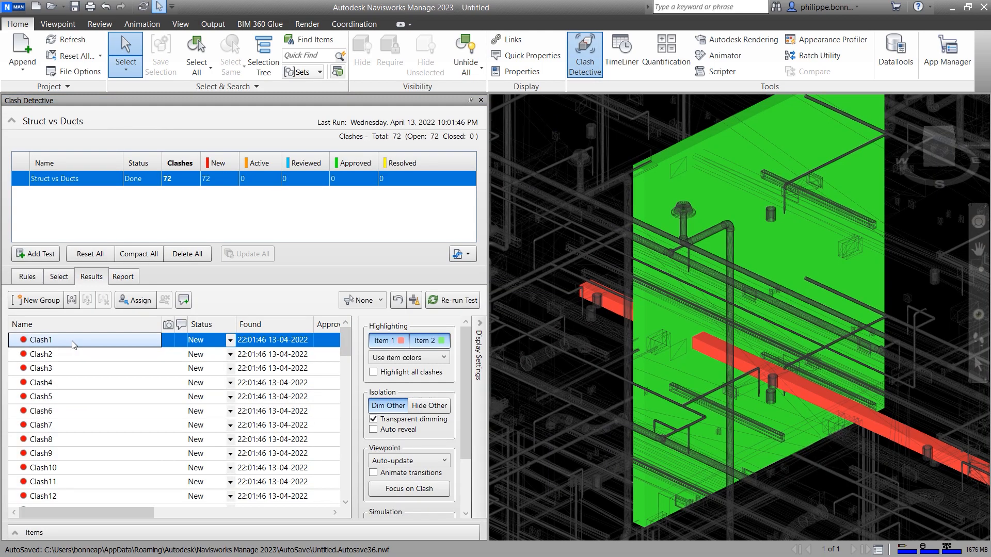
left_click(40, 383)
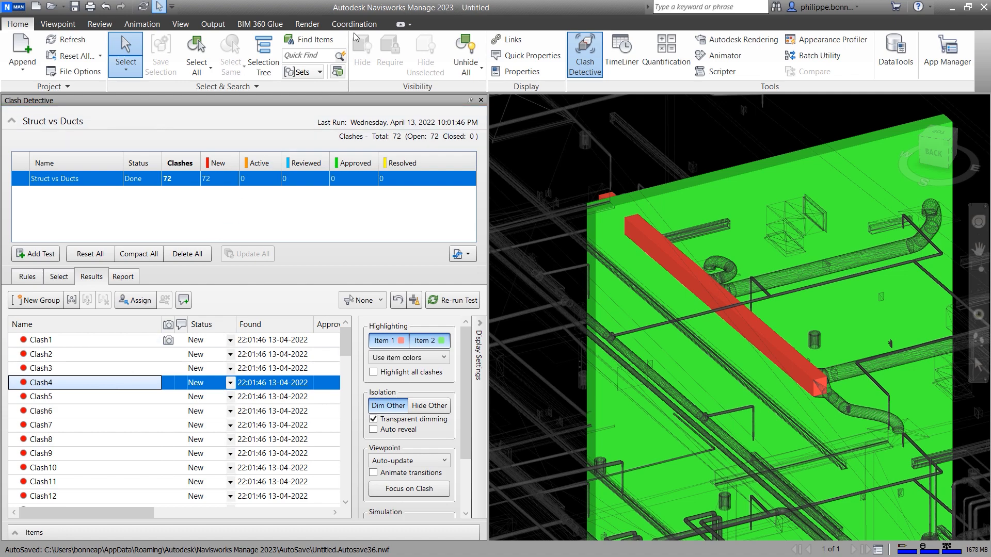
left_click(353, 24)
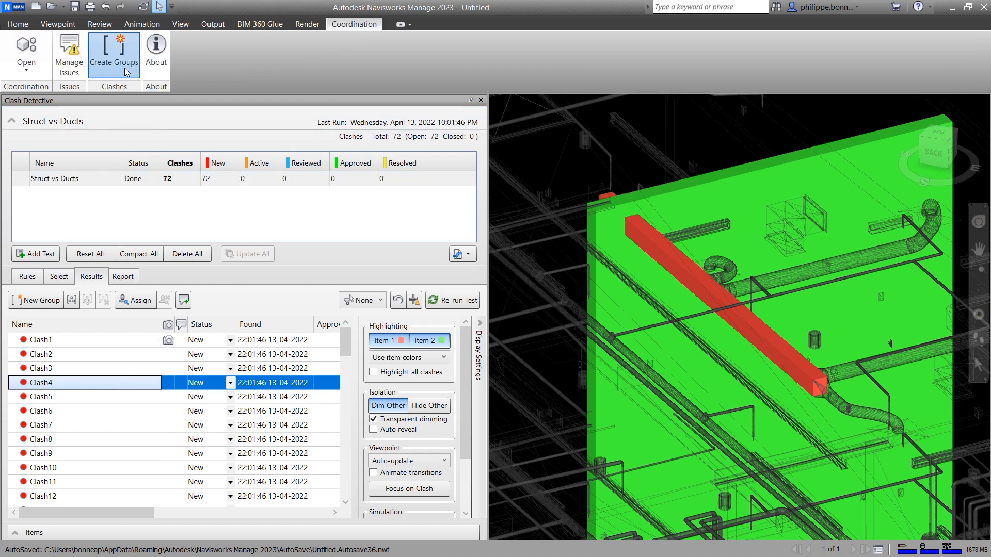
Group the clashes with today's date added to the group names.
left_click(113, 54)
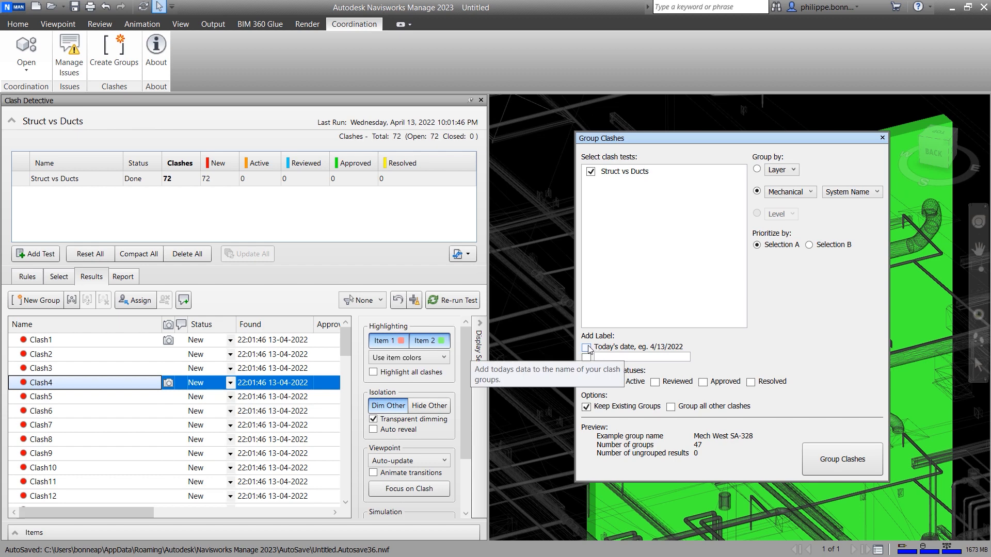
left_click(586, 348)
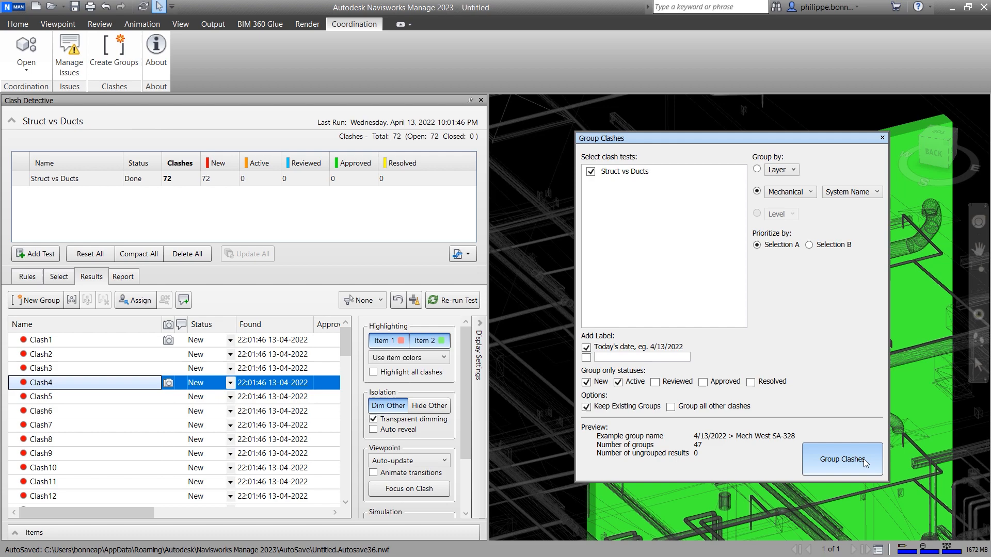
left_click(842, 459)
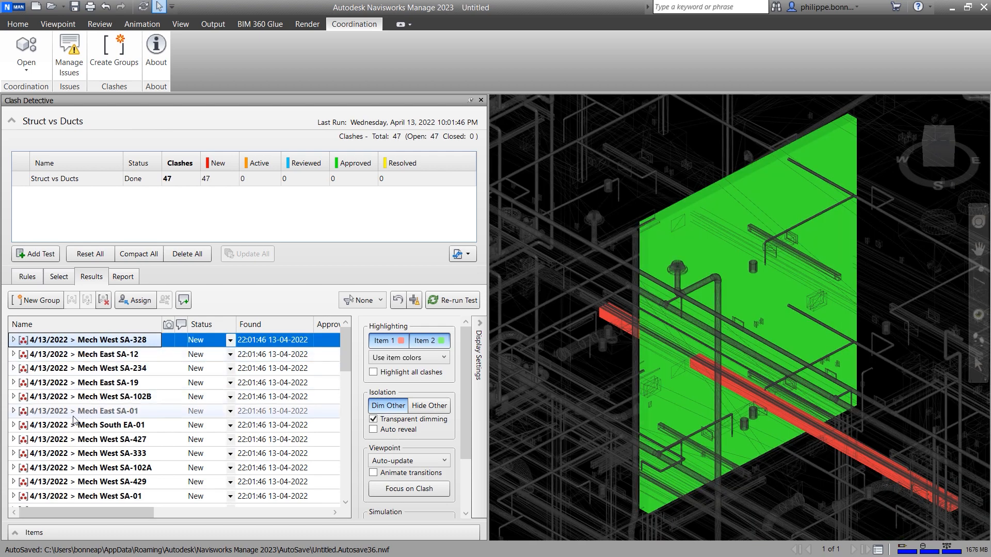
Expand the Mech South EA-01 group, show it in the model and mark it Reviewed.
left_click(14, 425)
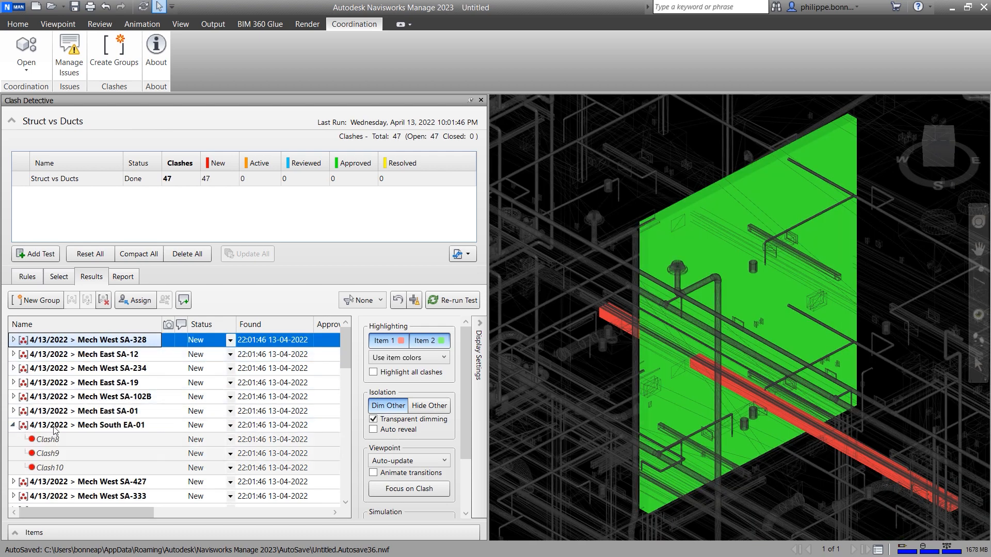
left_click(94, 425)
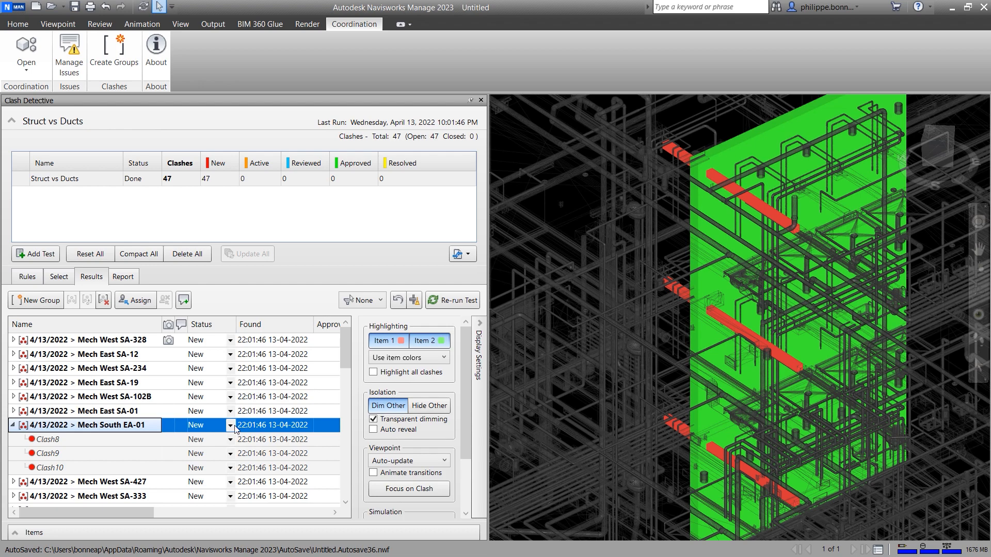
left_click(231, 425)
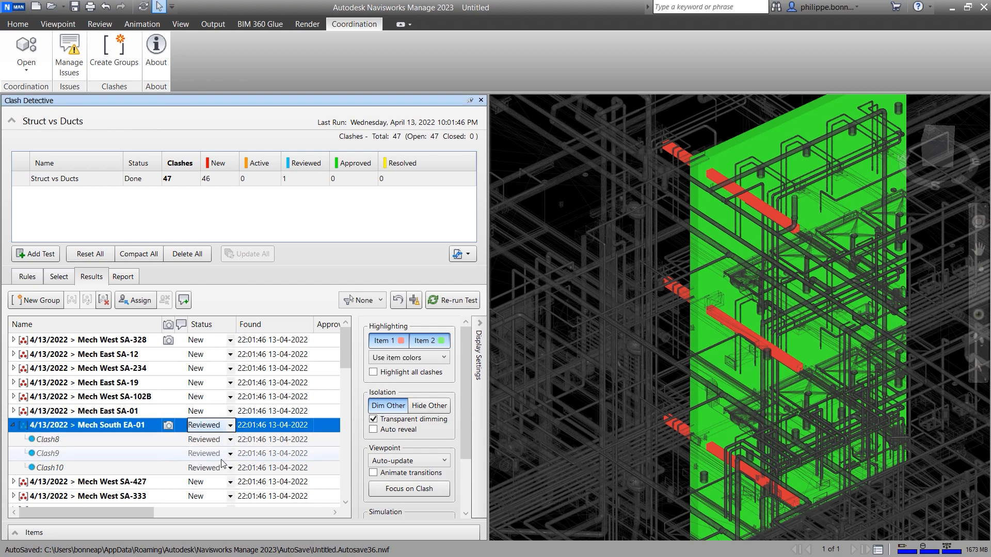
mouse_move(68, 53)
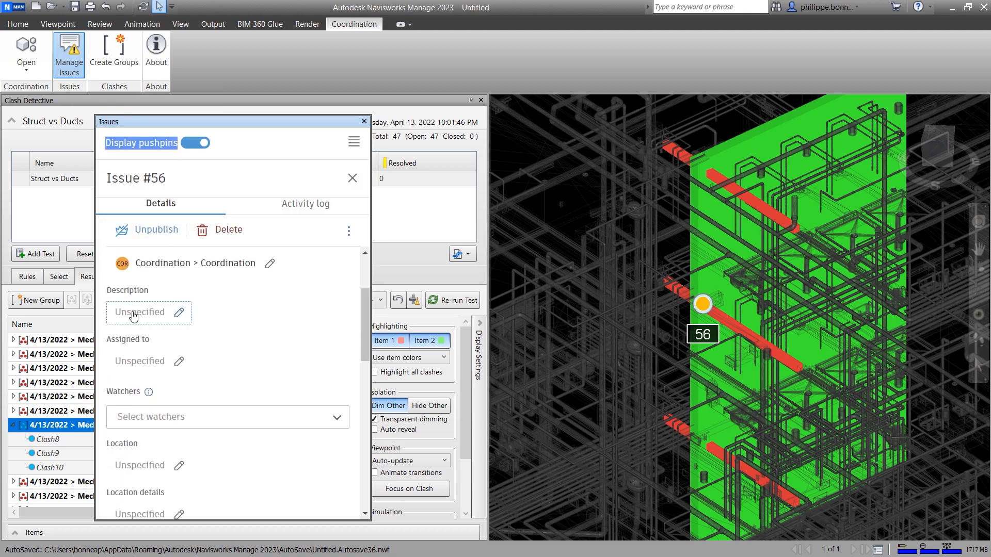
Edit issue #56's description and work in its Photos section for the clash screenshot.
left_click(139, 361)
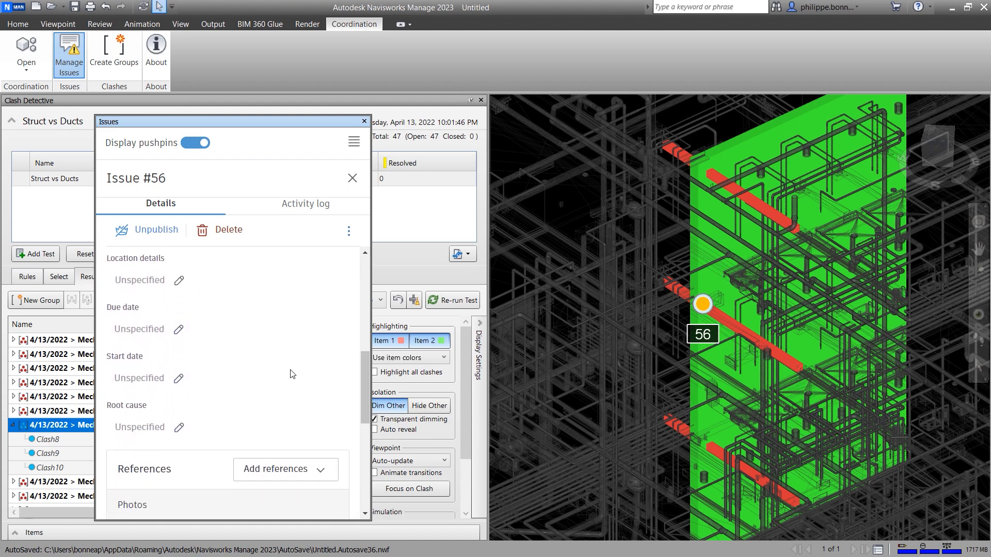
scroll("down", 3)
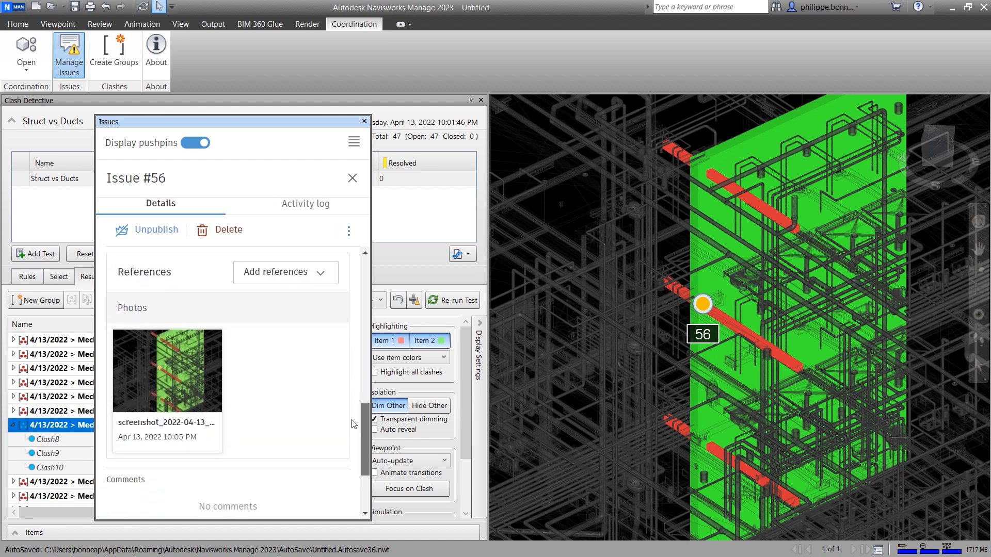
left_click(352, 178)
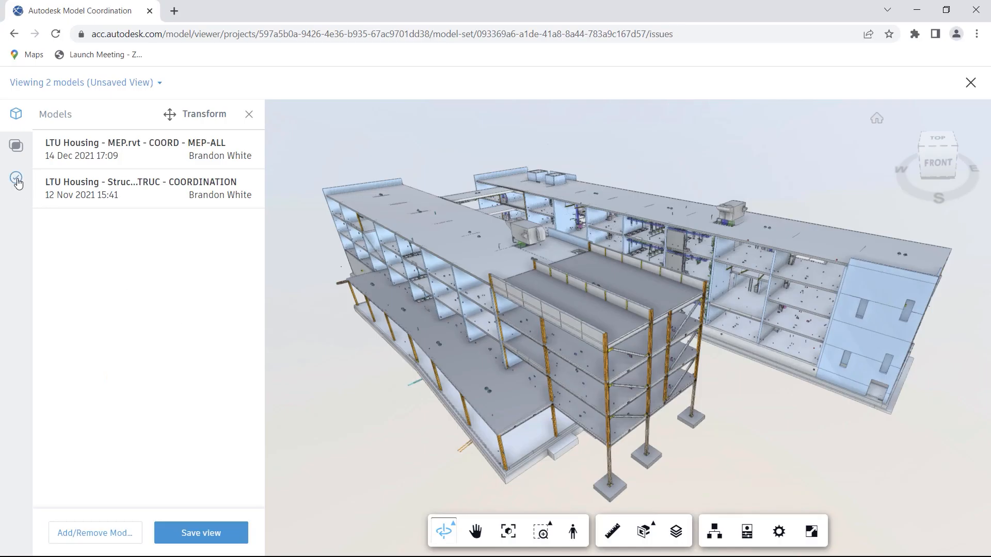
Select issue #56 from the viewer's Issues list and scroll through its details.
left_click(16, 179)
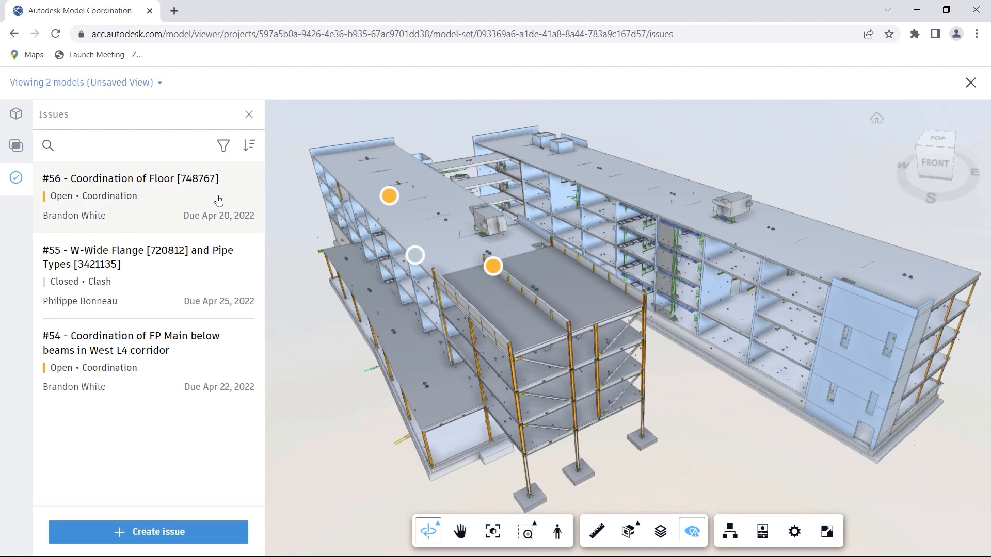
left_click(129, 178)
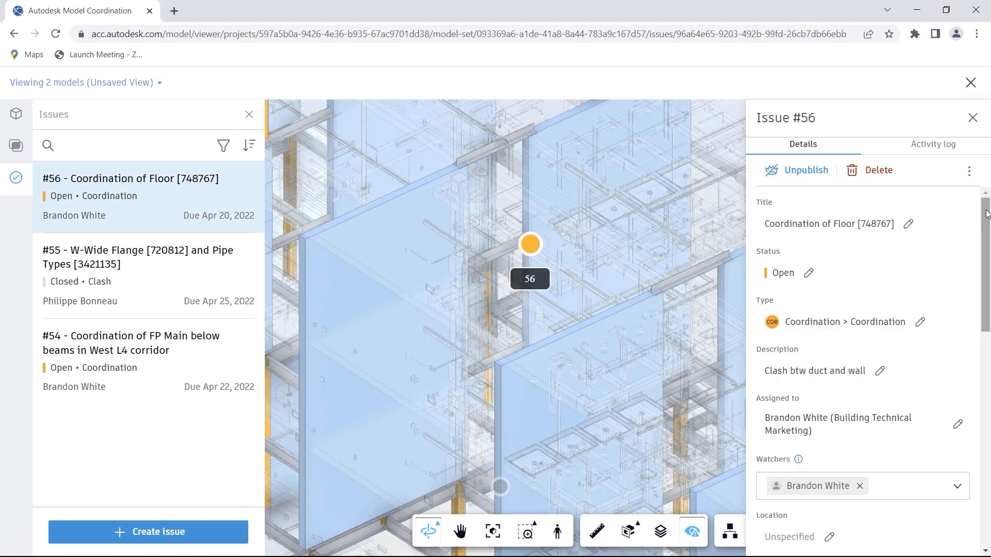
scroll("down", 3)
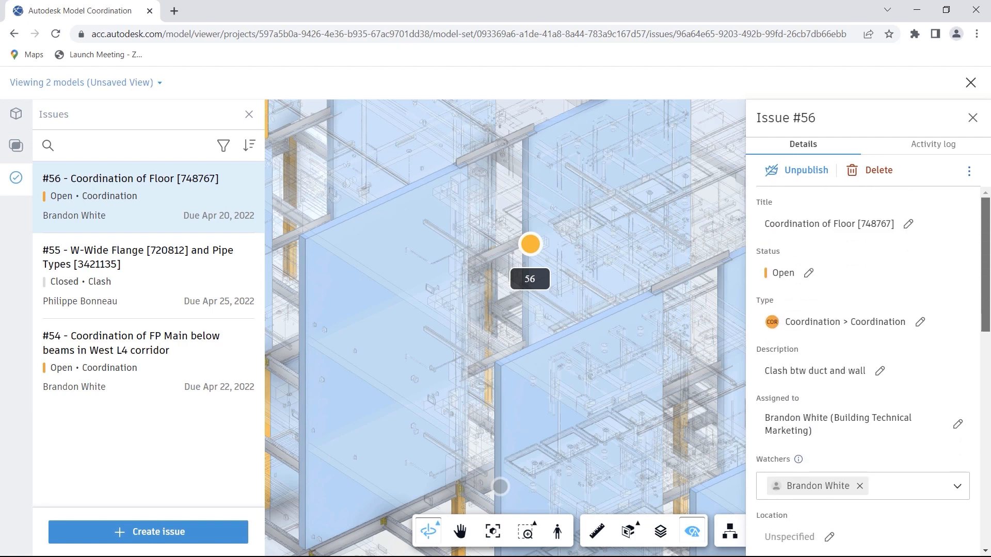
Set issue #56 to In Review, close its panel, and open issue #55's details.
left_click(860, 273)
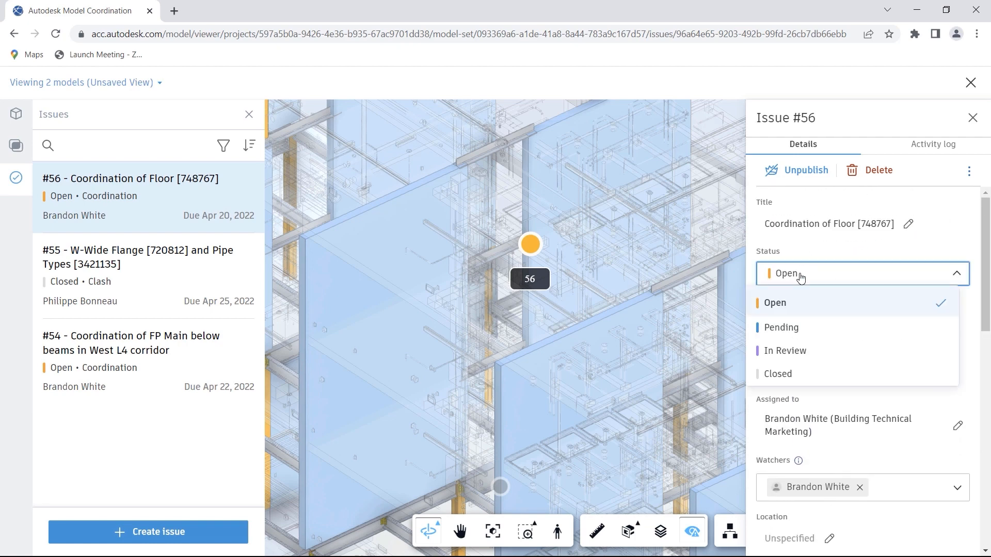
left_click(784, 351)
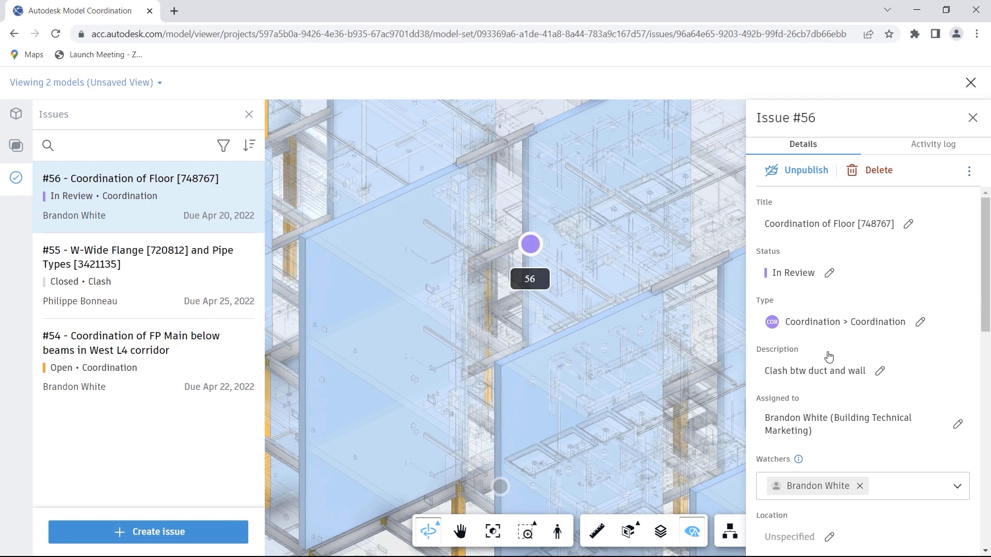
left_click(973, 117)
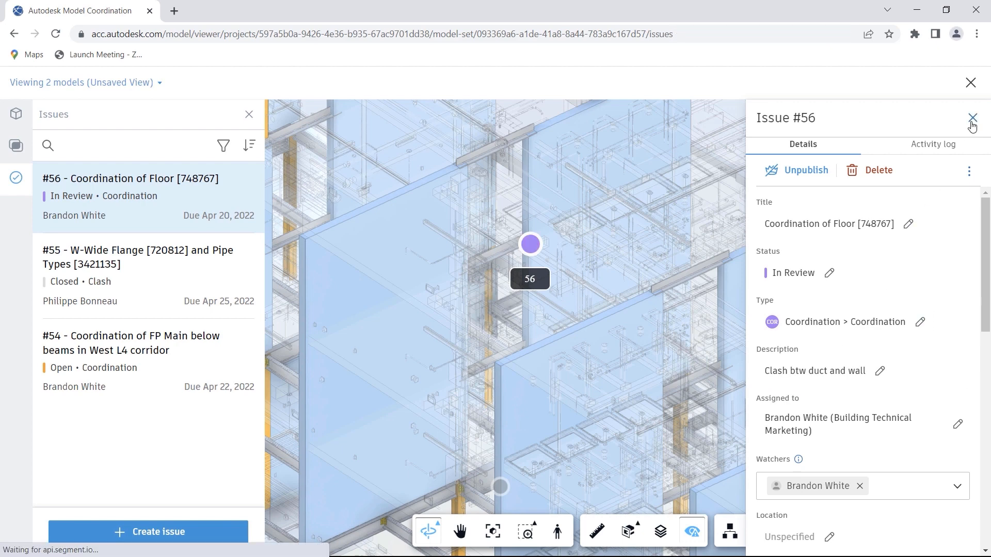
left_click(973, 119)
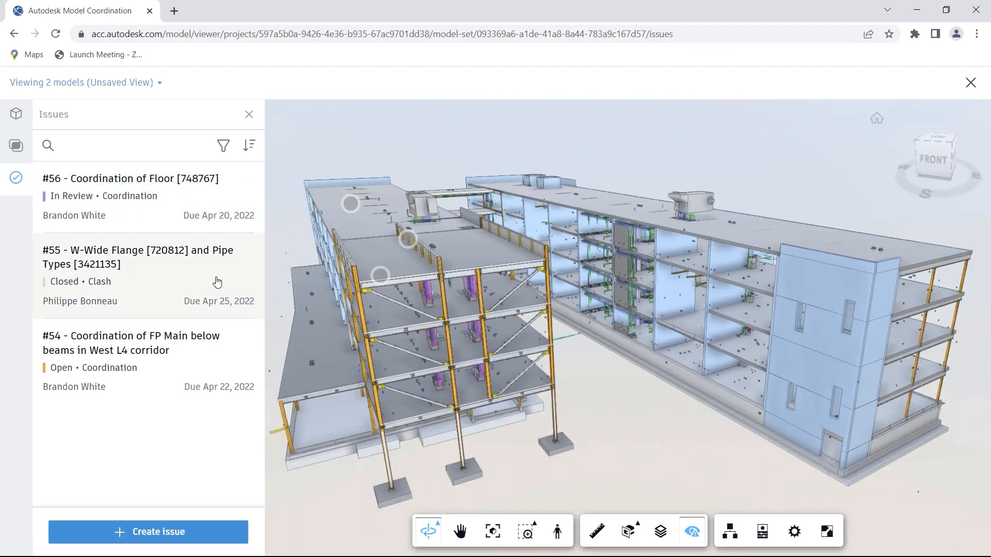
left_click(138, 257)
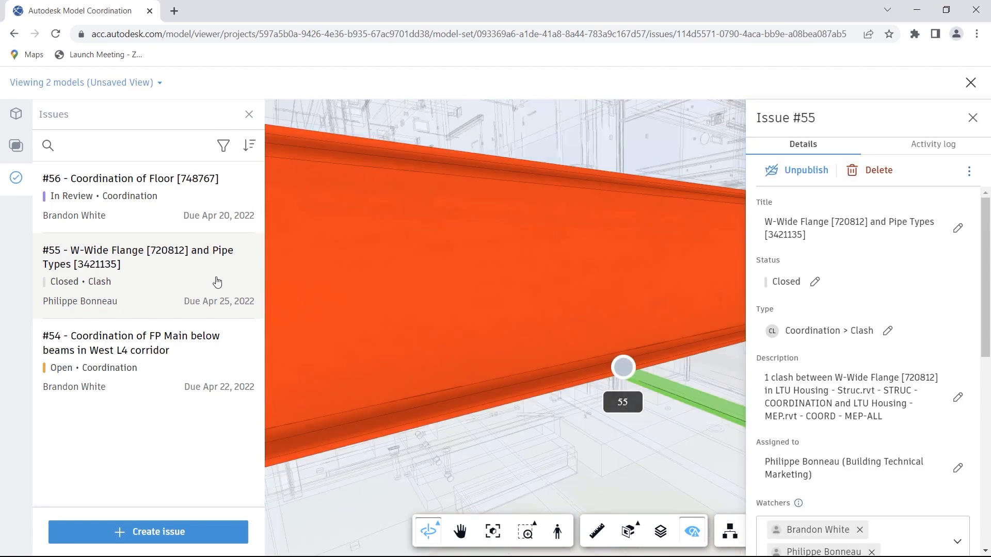
left_click(138, 257)
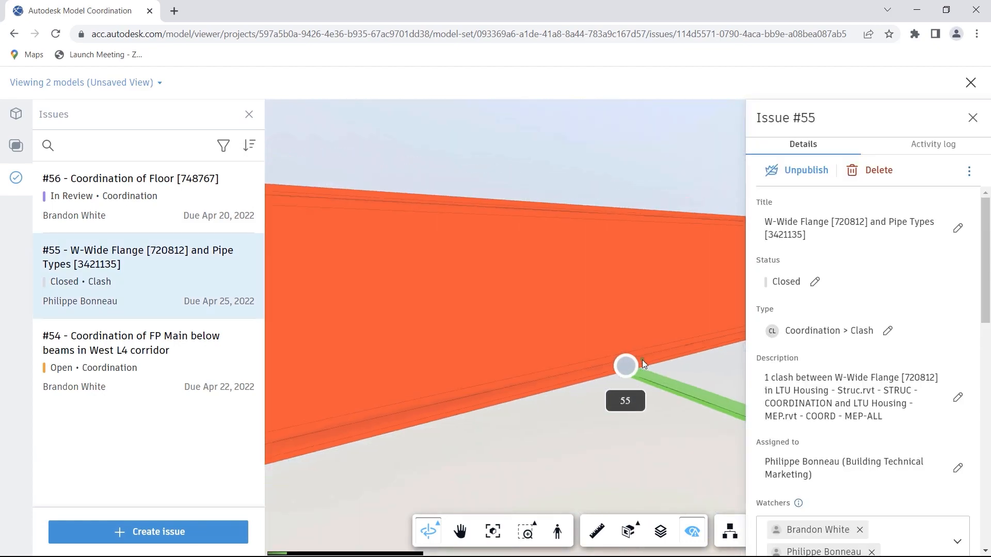